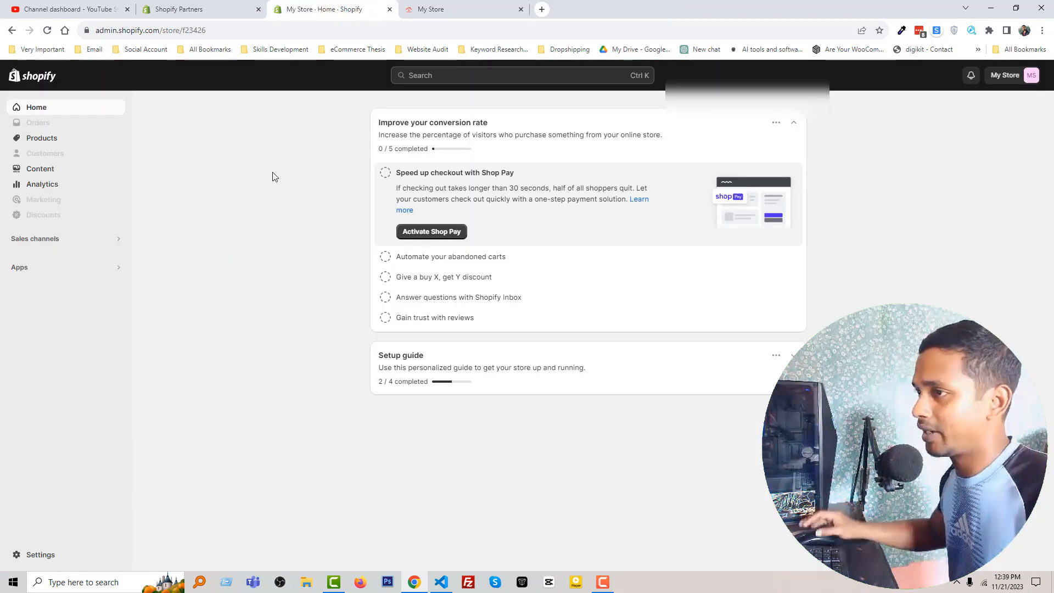
# Reach the Dawn theme's Edit code view via Sales channels > Online Store.
pyautogui.click(35, 238)
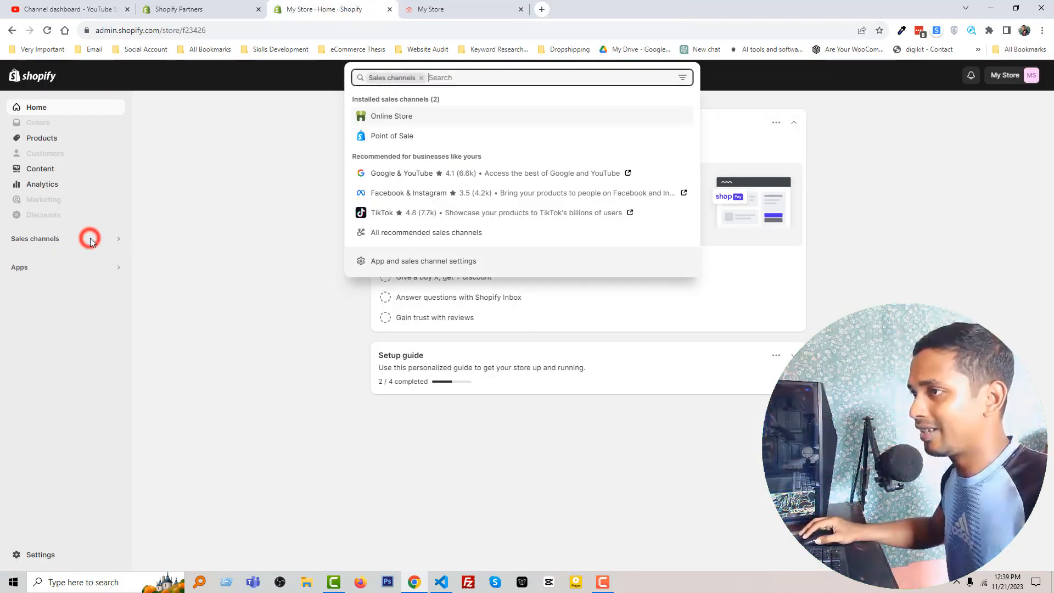
pyautogui.click(391, 116)
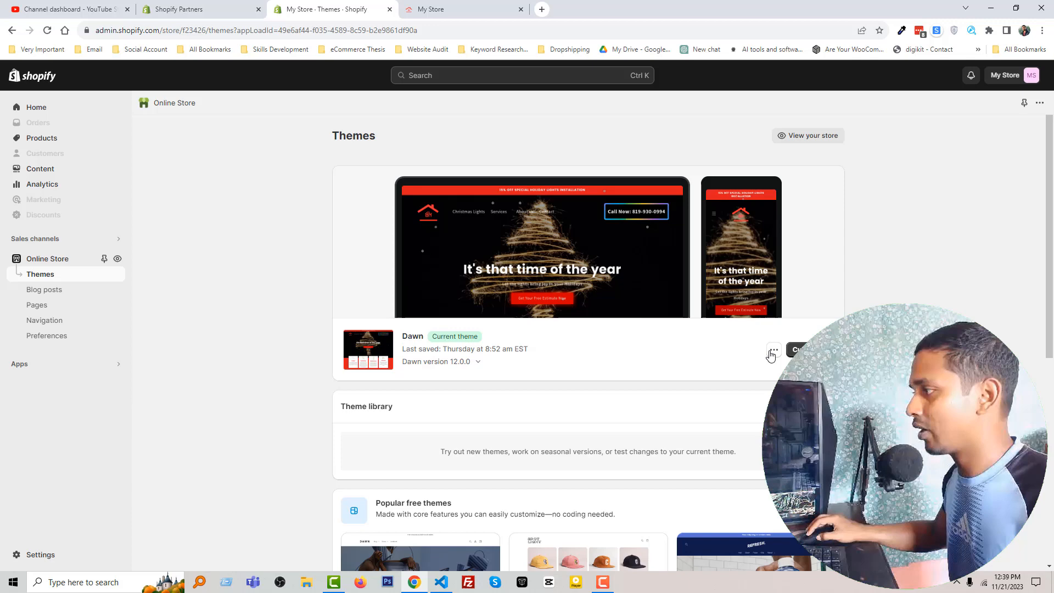
pyautogui.click(773, 349)
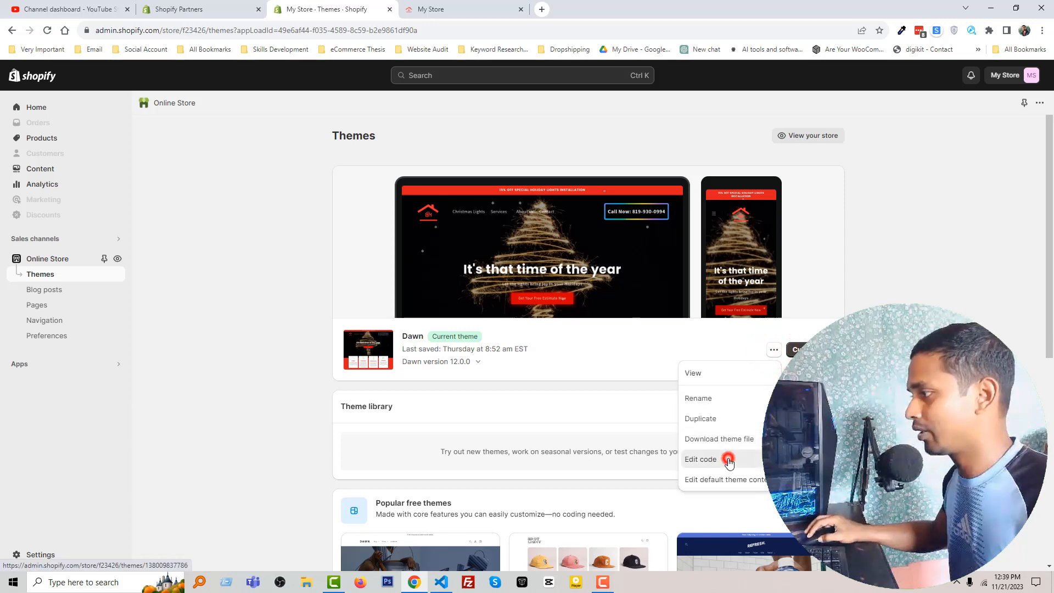
pyautogui.click(701, 459)
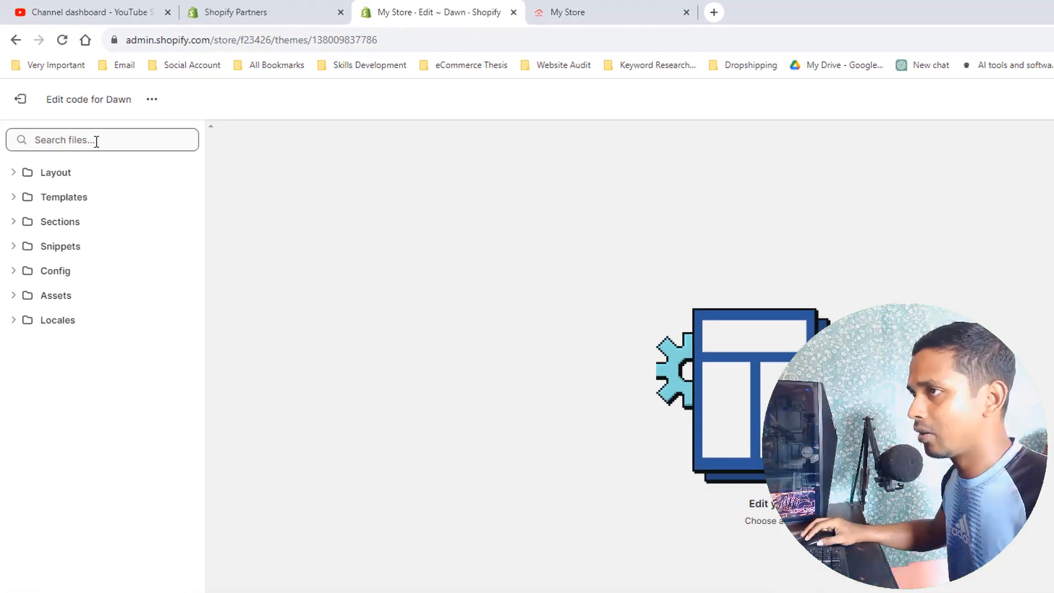
# Search the files for 'ima' and load component-image-with-text.css from Assets.
pyautogui.write('image')
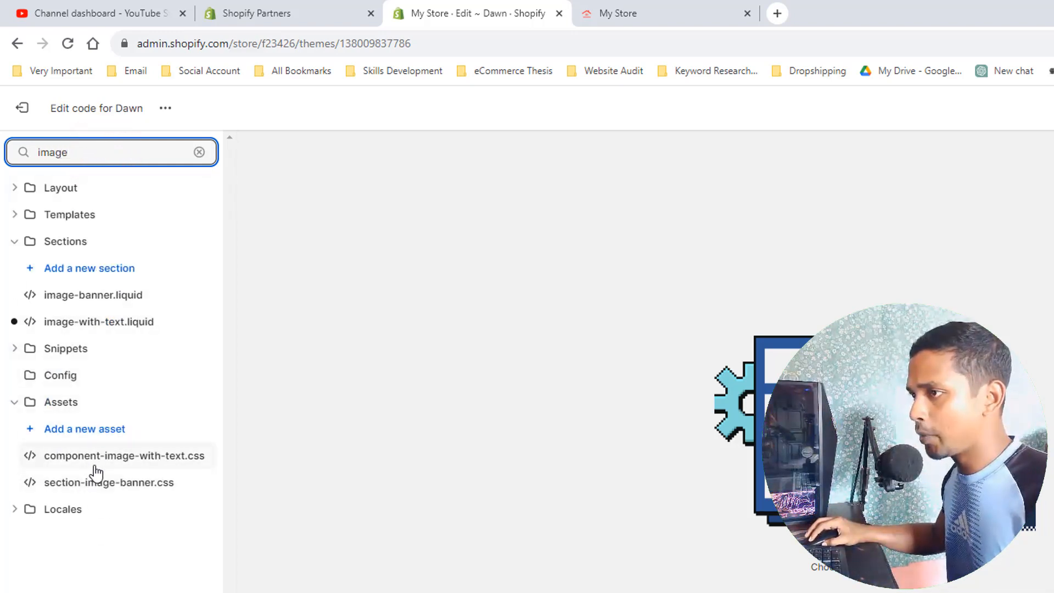
pyautogui.click(124, 454)
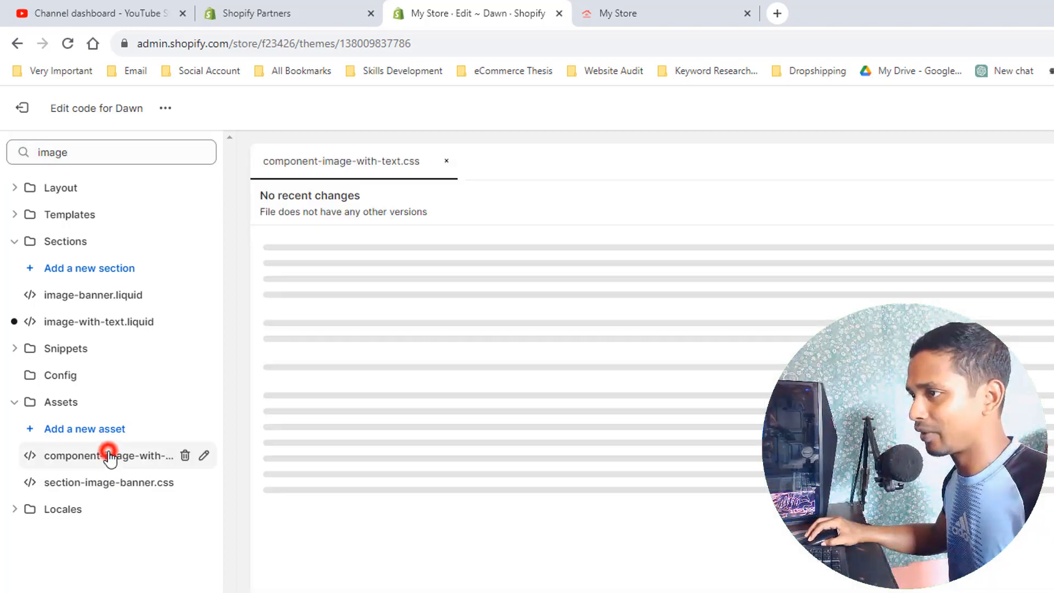
pyautogui.click(107, 455)
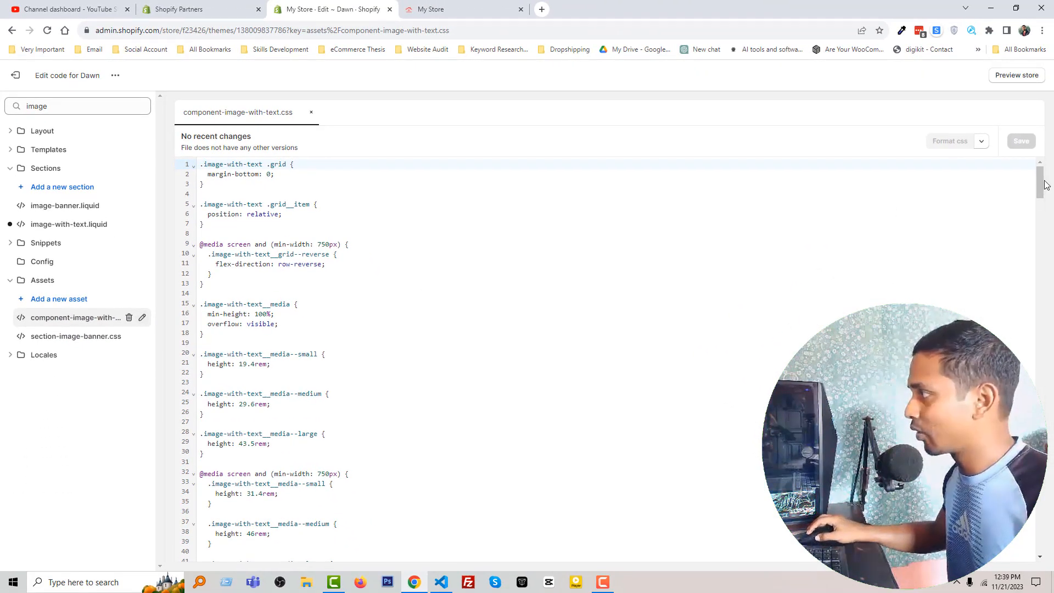
pyautogui.scroll(-3)
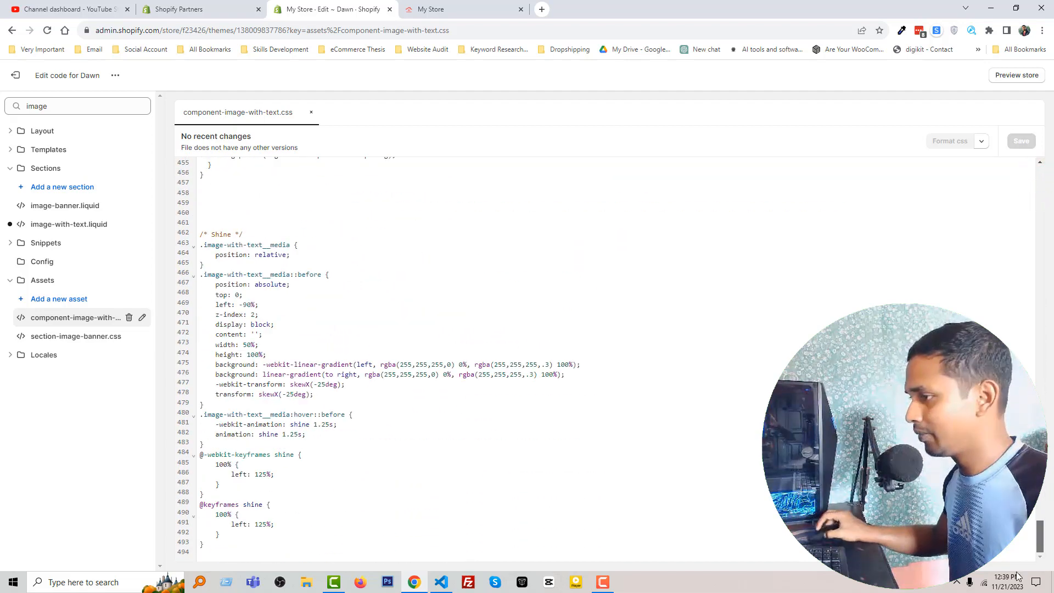
pyautogui.click(288, 255)
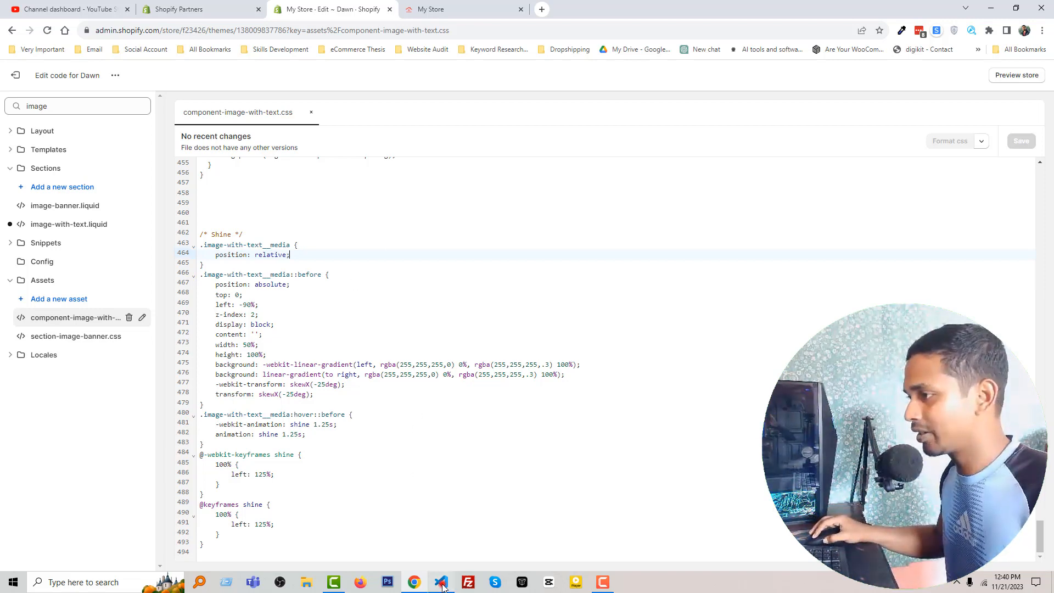
pyautogui.click(440, 581)
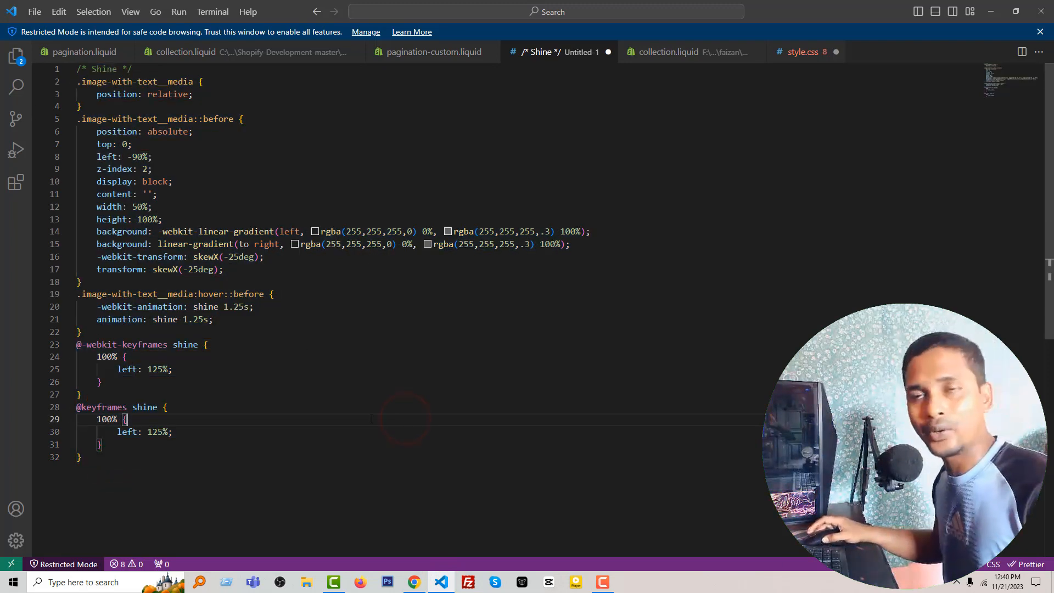
pyautogui.click(414, 582)
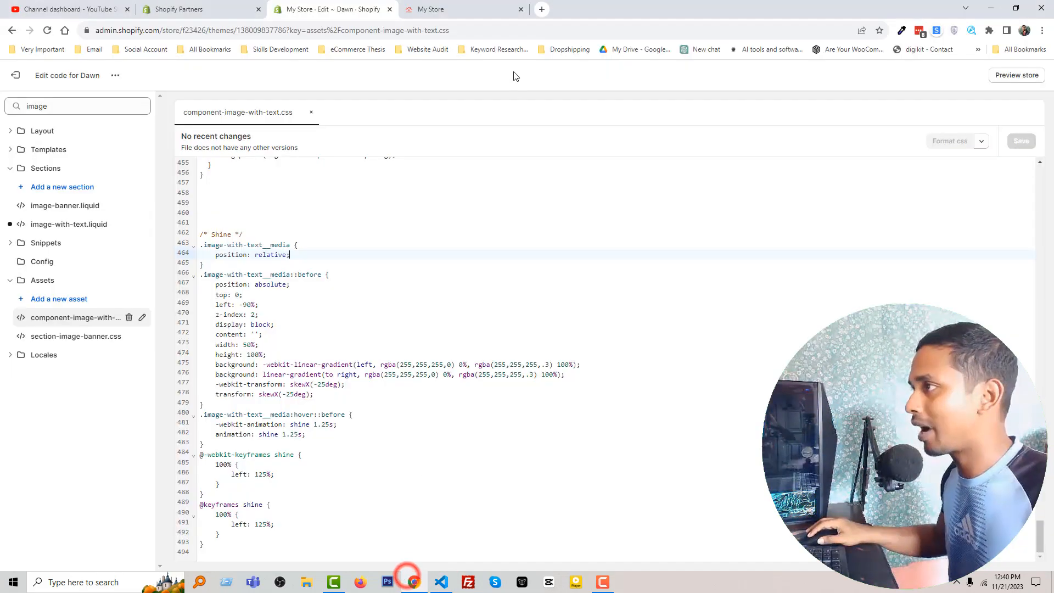
pyautogui.click(672, 9)
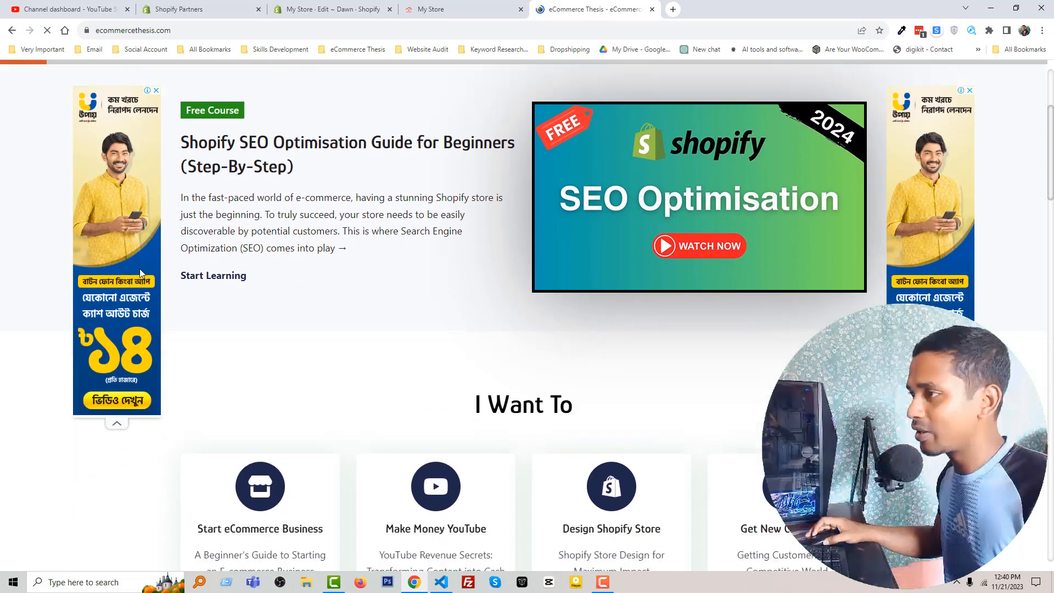
pyautogui.scroll(-3)
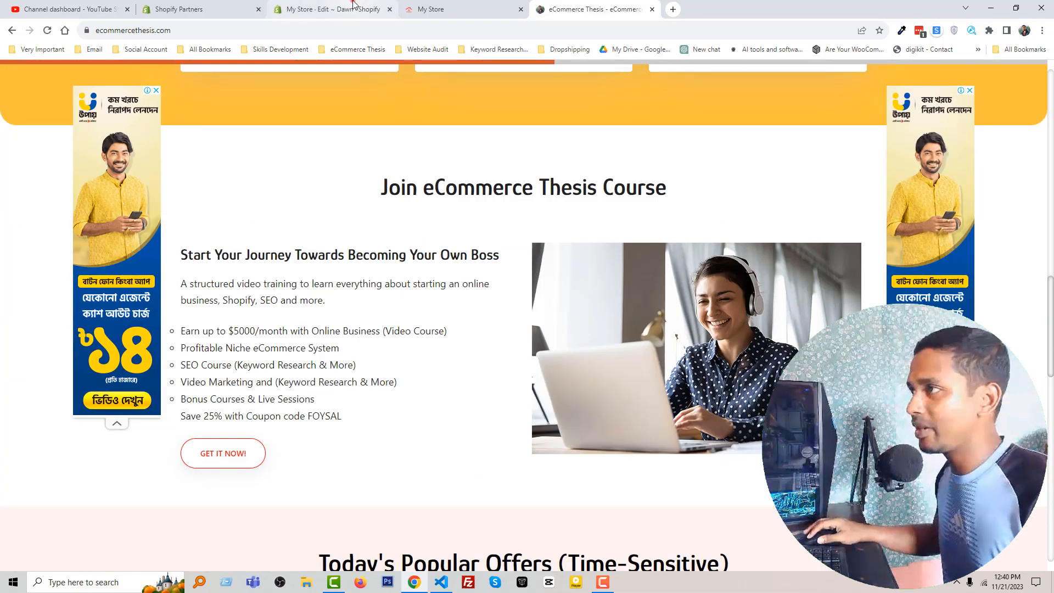
pyautogui.click(329, 10)
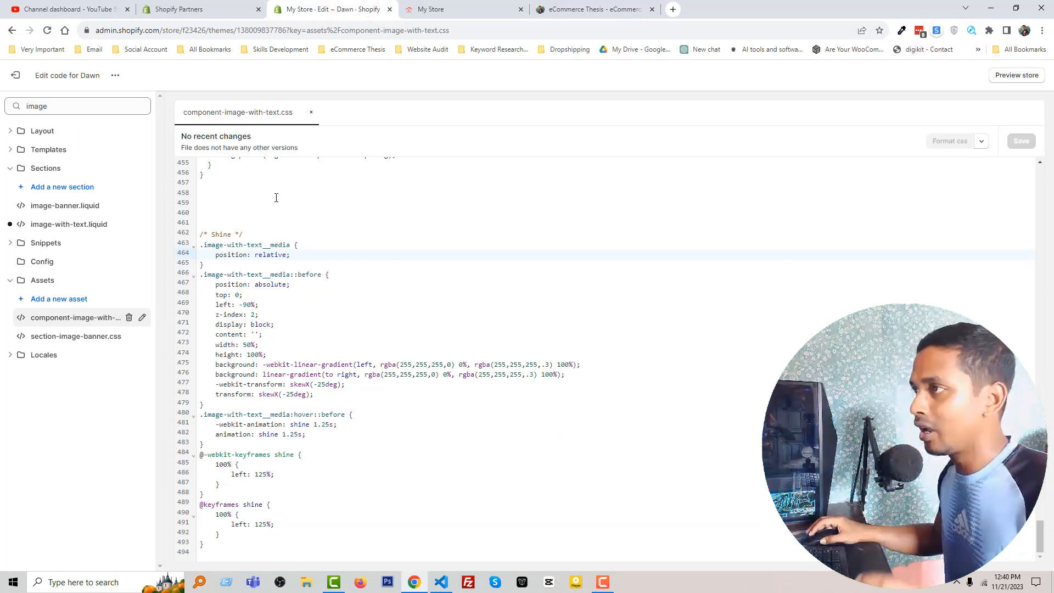